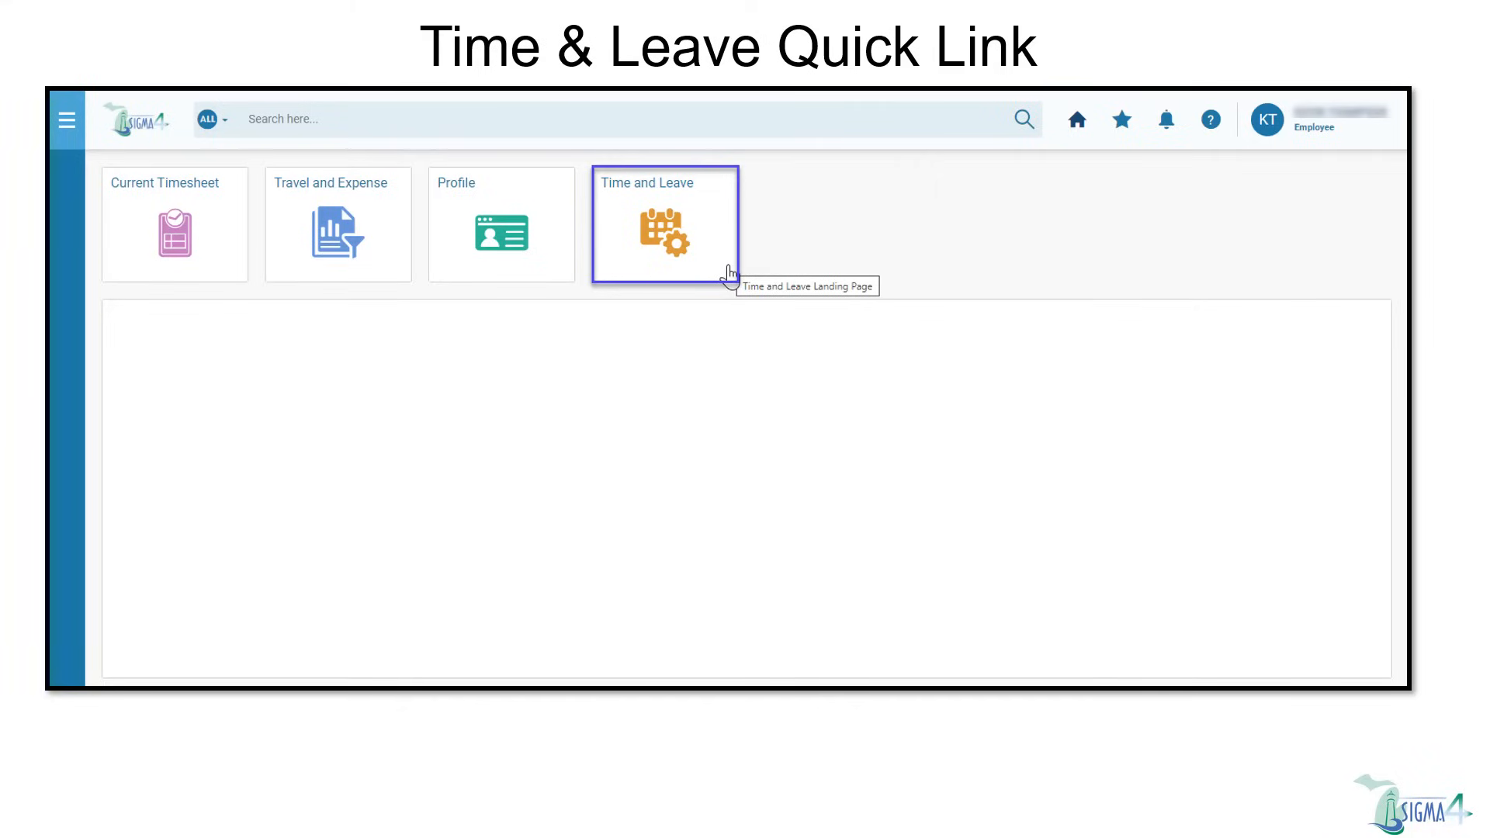
# Step: From Time and Leave, create a timesheet for the 05/29/2022–06/11/2022 pay period
pyautogui.click(665, 225)
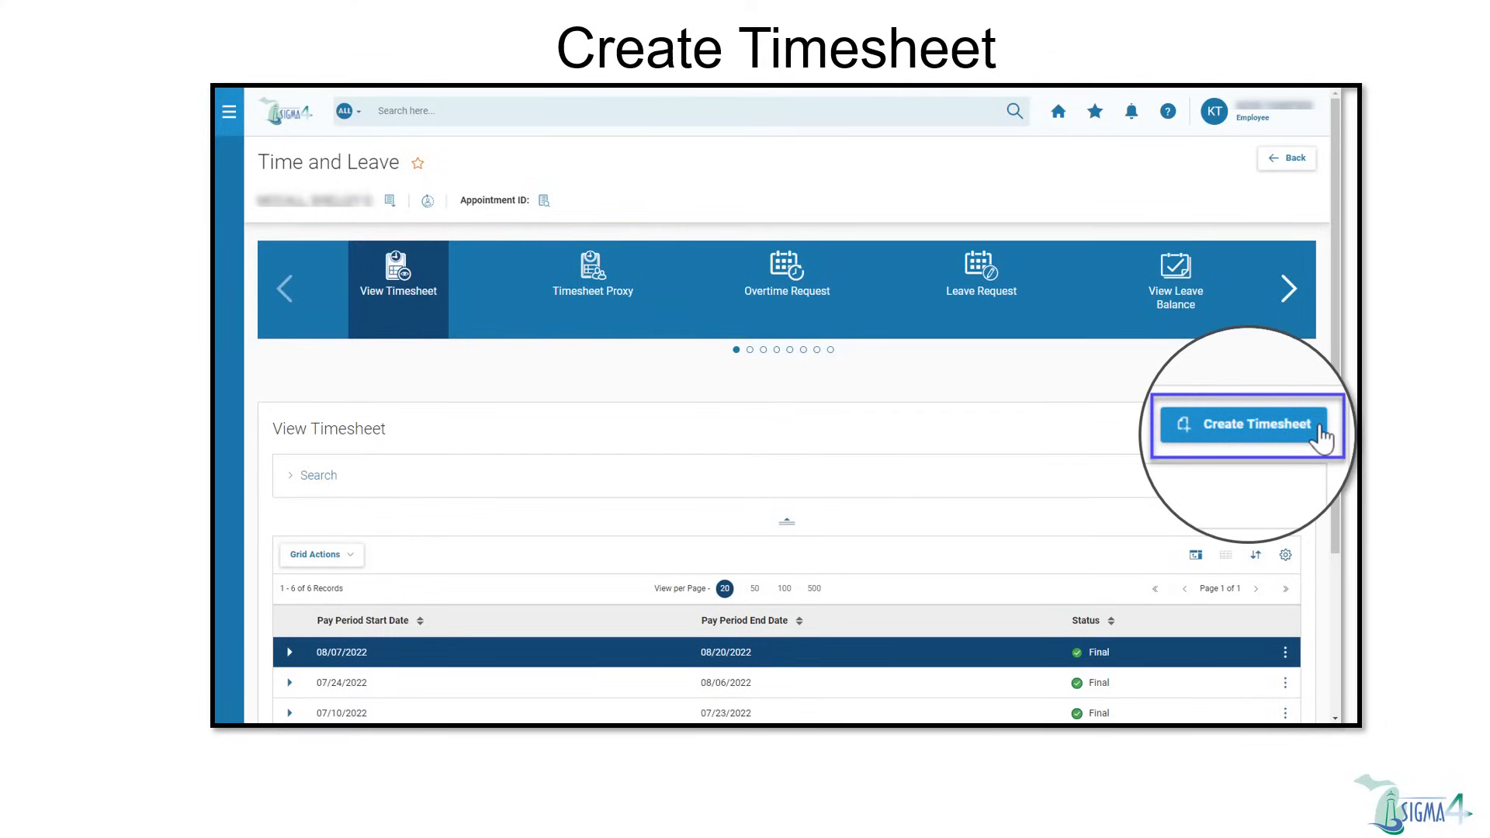
pyautogui.click(1250, 423)
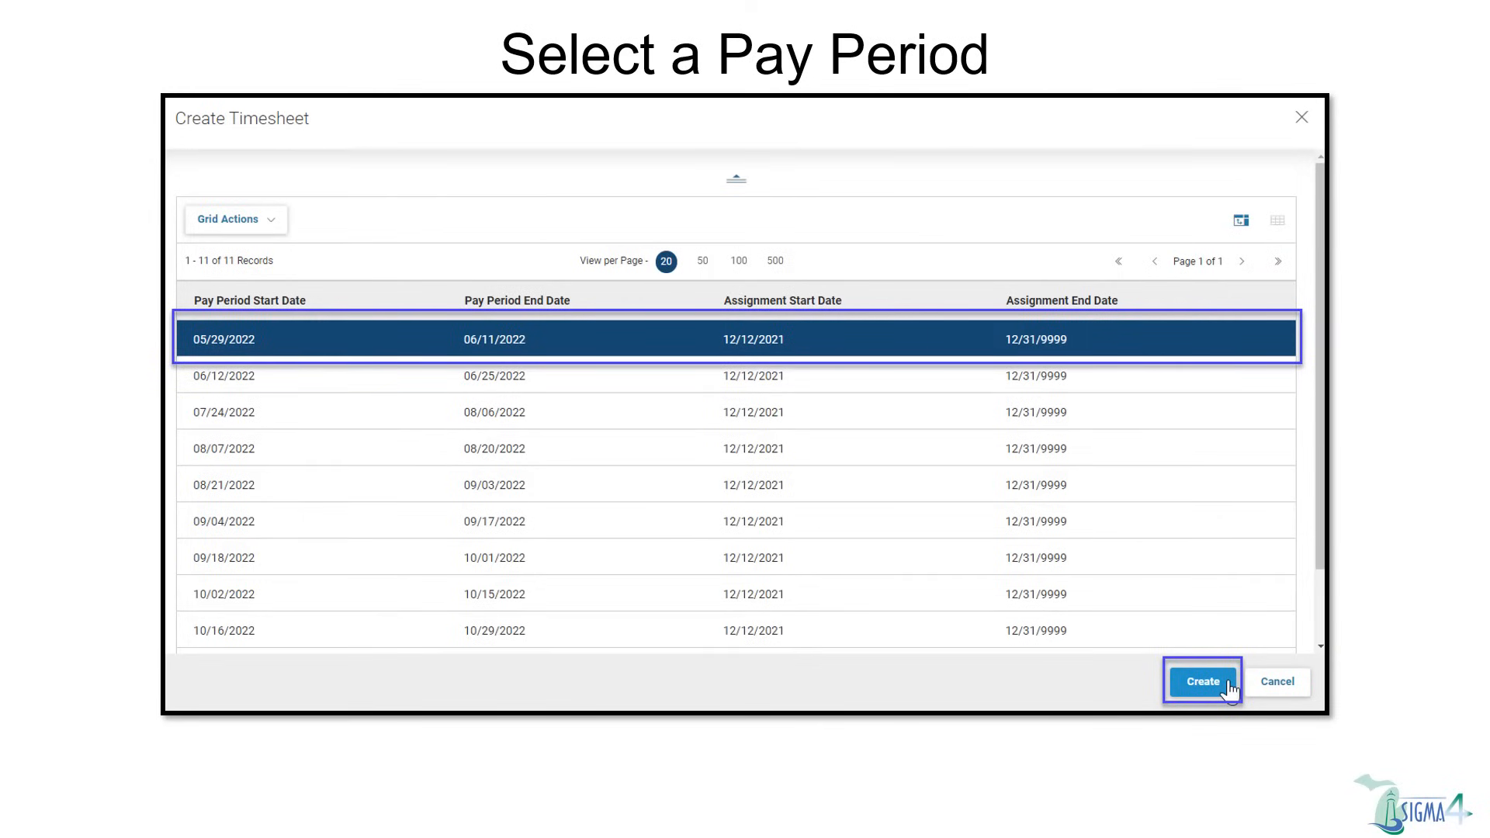
pyautogui.click(1201, 681)
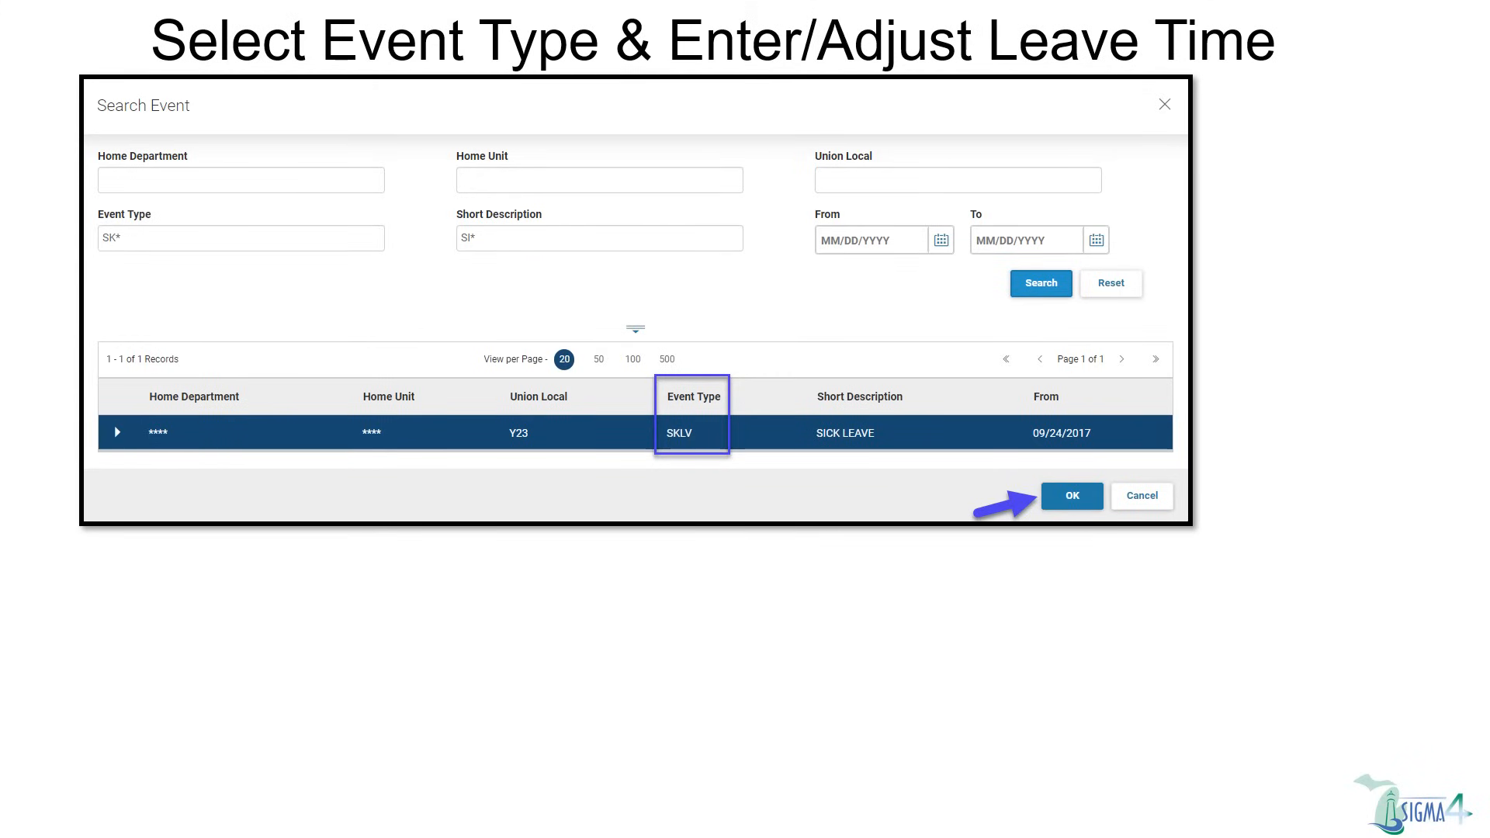
# Step: Confirm SKLV Sick Leave as the timesheet line's event
pyautogui.click(1071, 496)
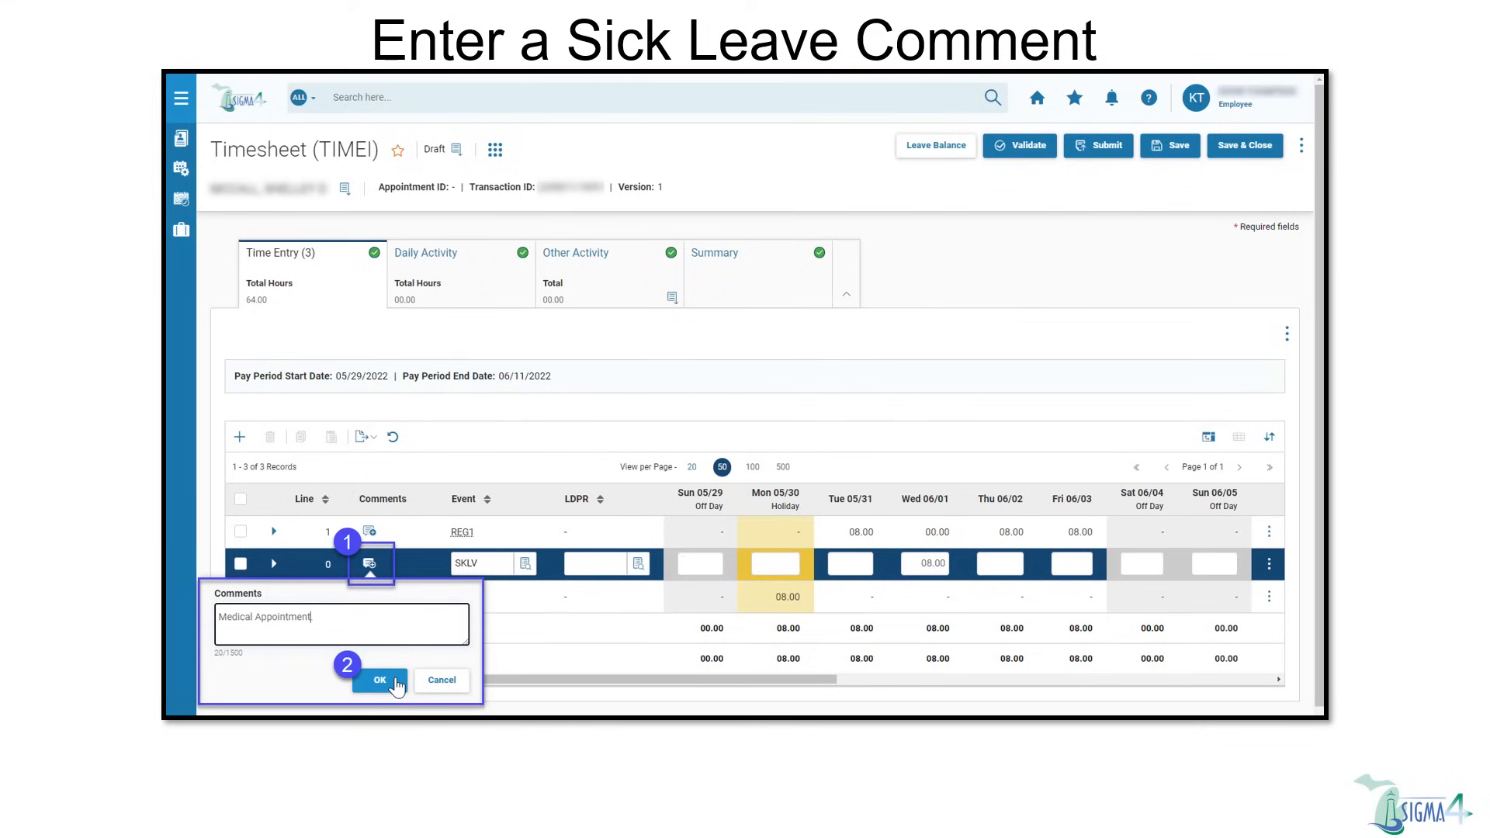
# Step: Save 'Medical Appointment' as the SKLV line's comment
pyautogui.click(380, 681)
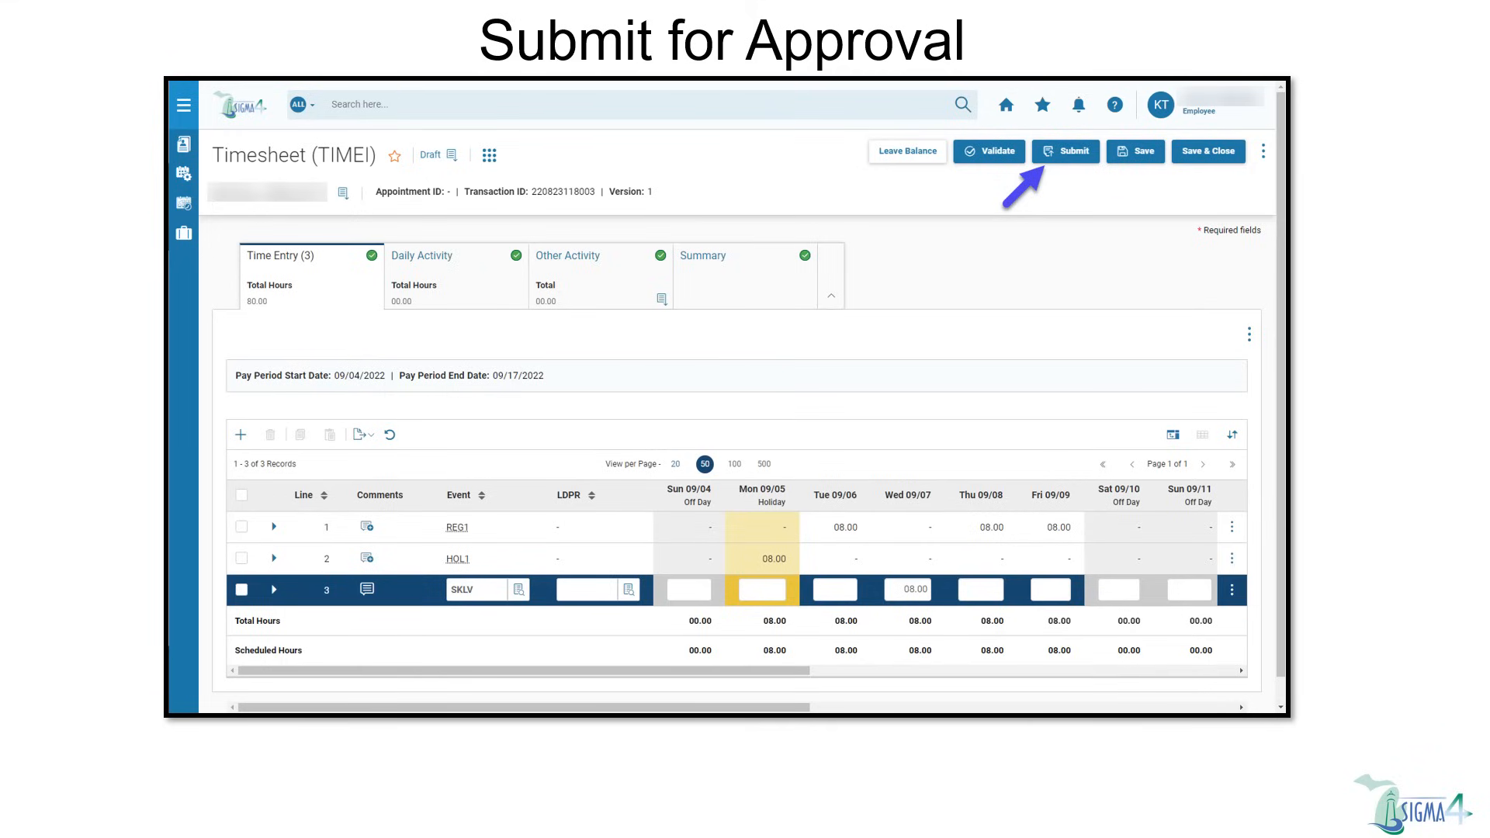
# Step: Submit the 09/04–09/17/2022 timesheet and certify the entries in the confirmation
pyautogui.click(1067, 151)
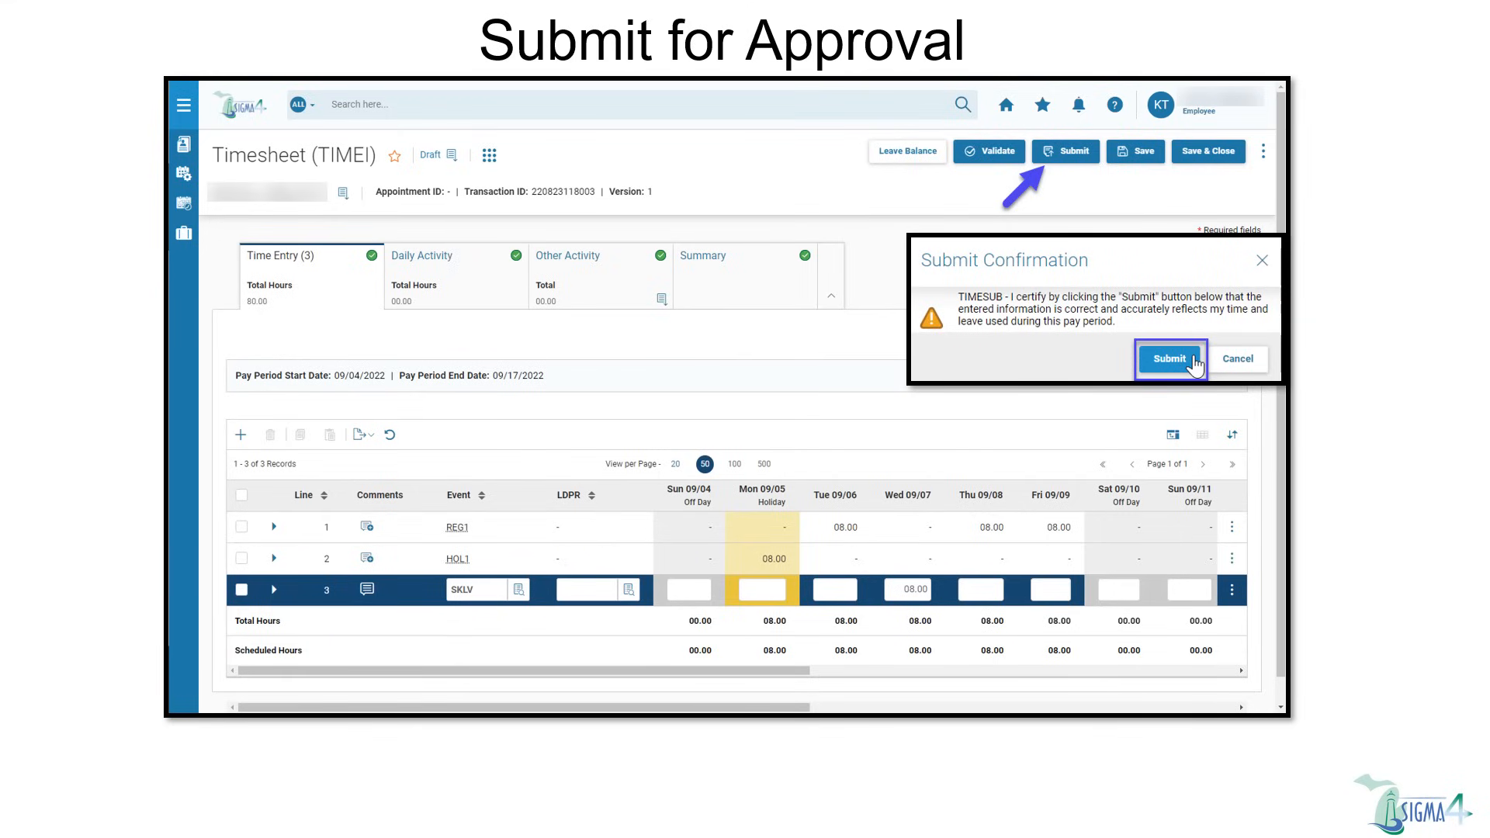
pyautogui.click(1171, 359)
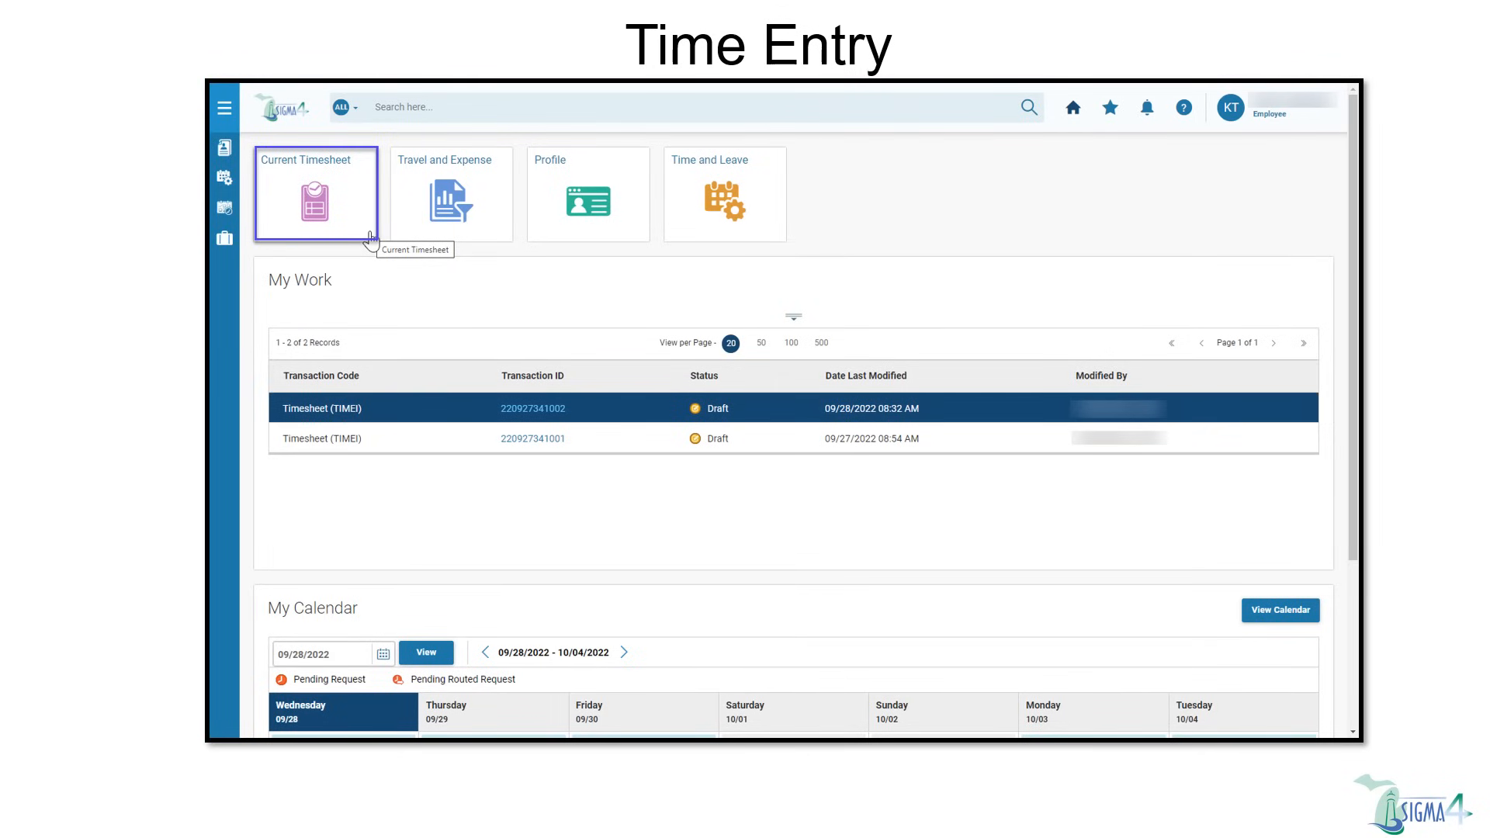
# Step: Open the Current Timesheet tile from the SIGMA 4 home page
pyautogui.click(314, 195)
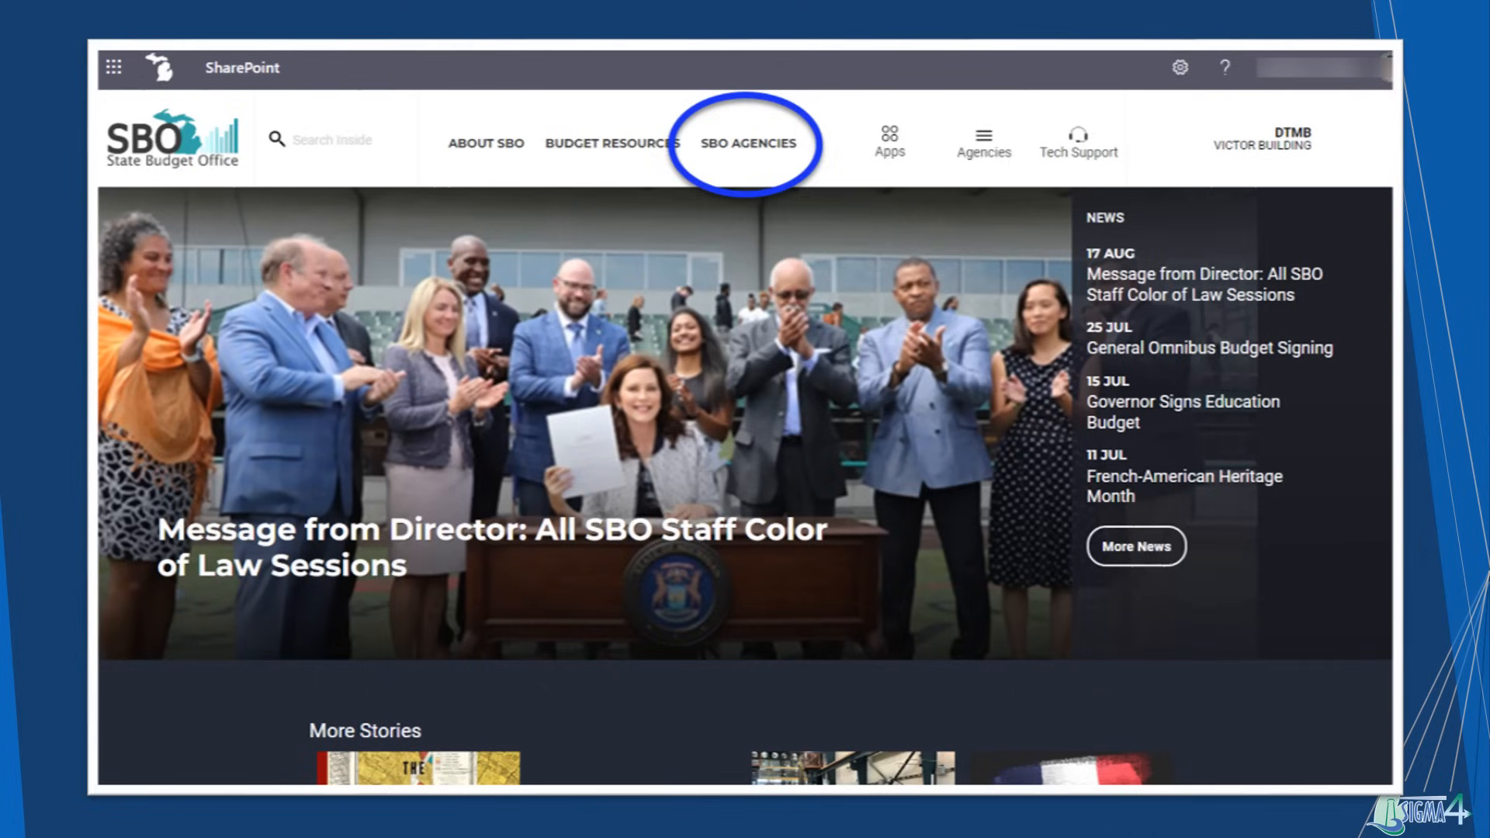
# Step: Navigate the SBO SharePoint site to the SIGMA Operations and Support page
pyautogui.click(746, 142)
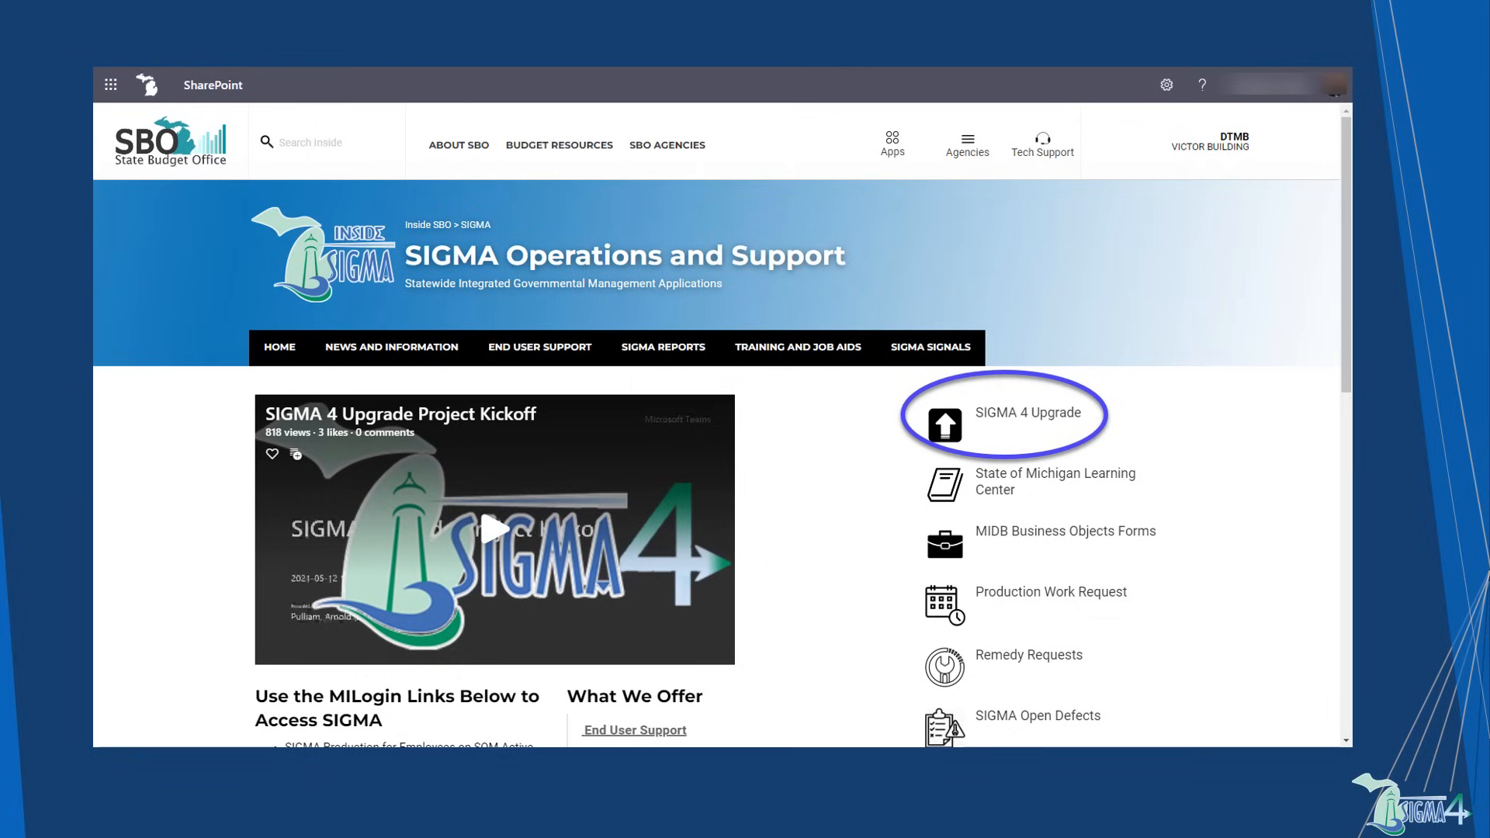